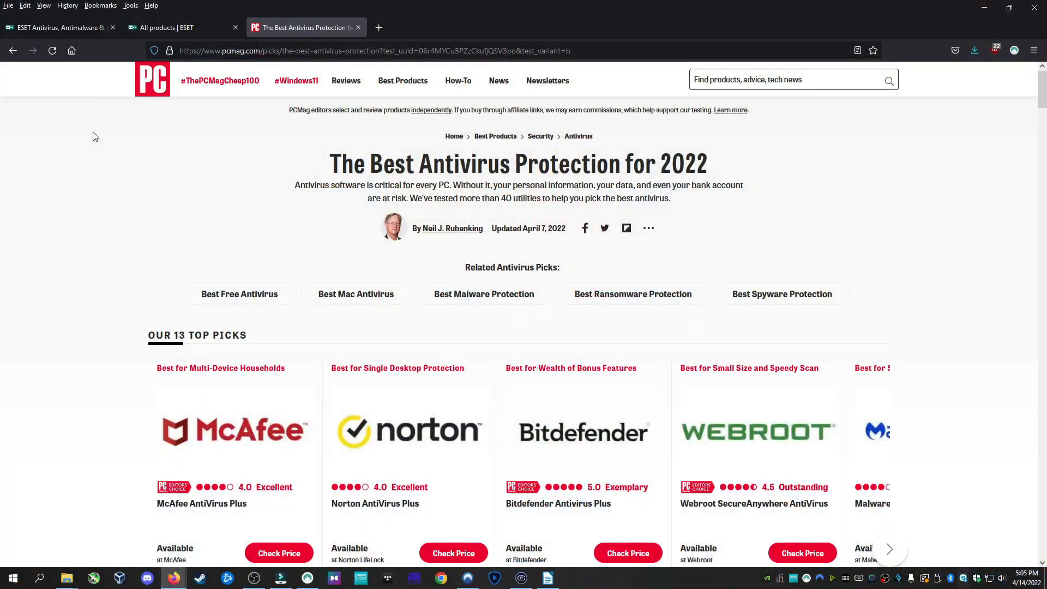
- Scroll to PCMag's Top Picks and advance the product carousel three times to reach ESET NOD32
{"action": "scroll", "scroll_direction": "down", "scroll_amount": 3}
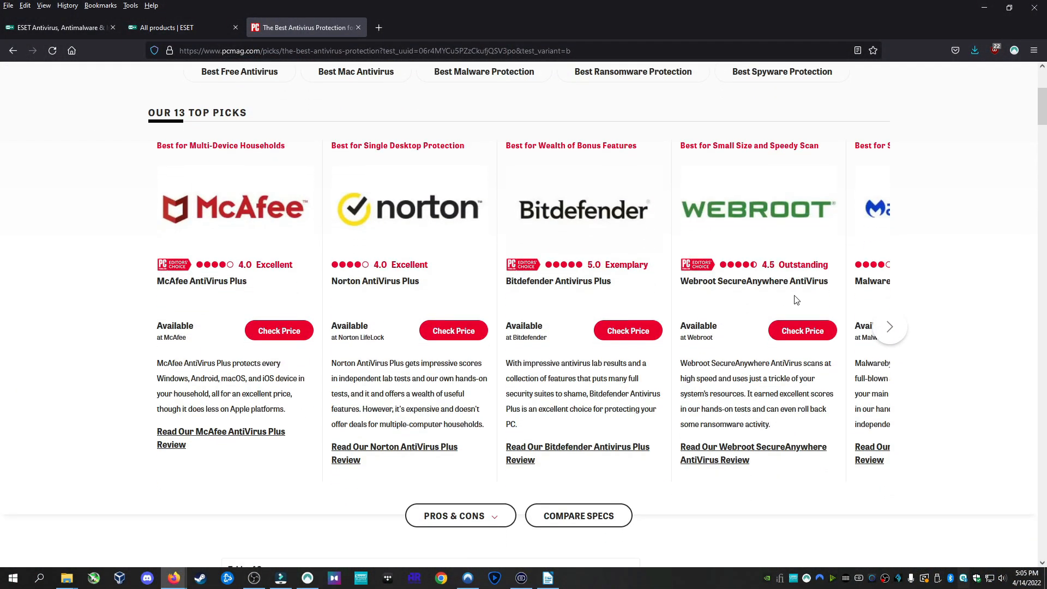
{"action": "left_click", "coordinate": [890, 327]}
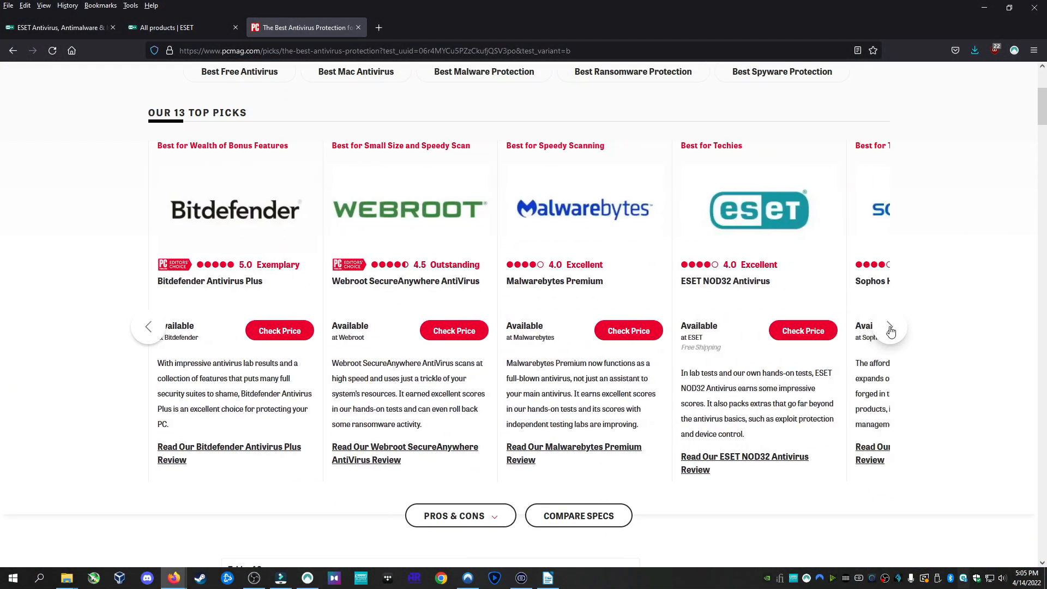
{"action": "left_click", "coordinate": [891, 331]}
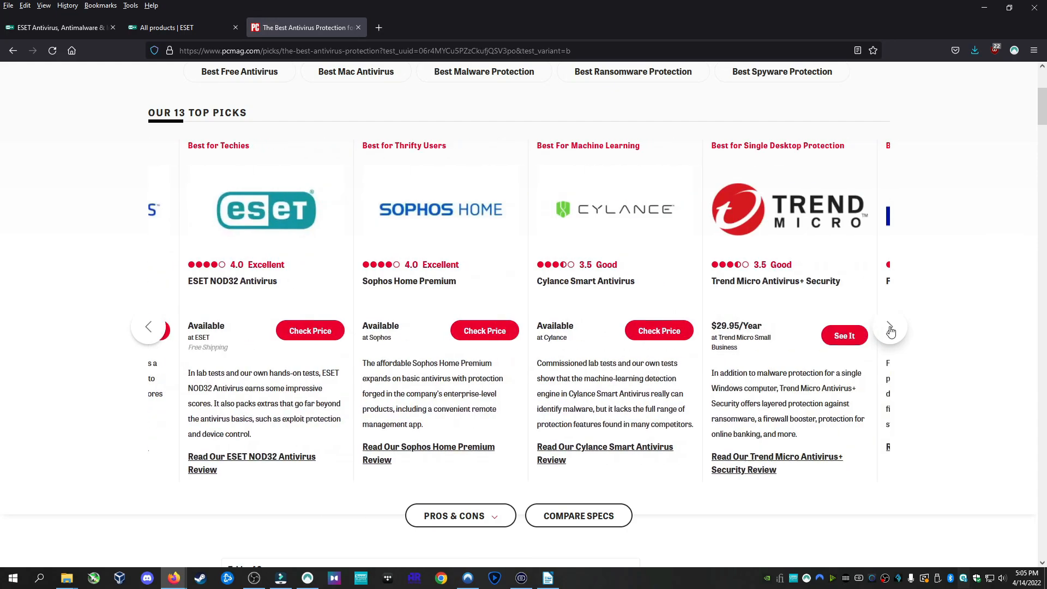
{"action": "left_click", "coordinate": [890, 331]}
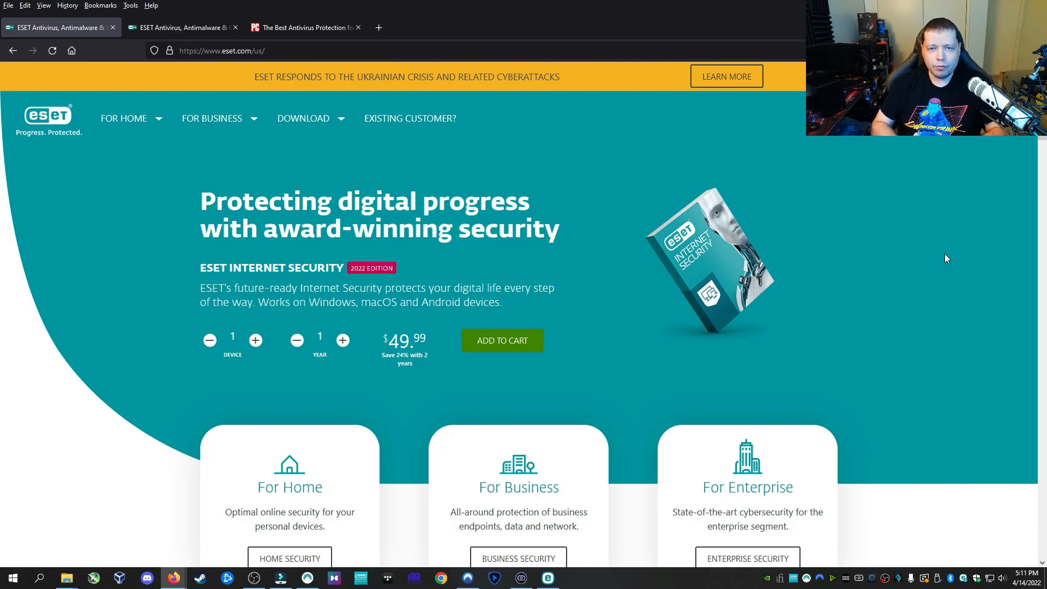
{"action": "mouse_move", "coordinate": [863, 317]}
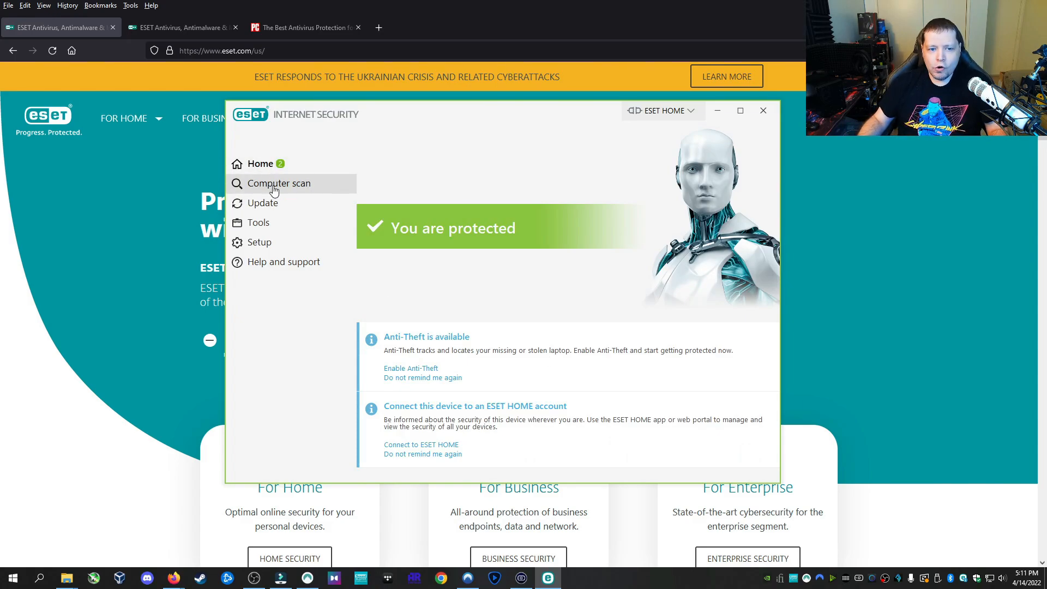
- Start 'Scan your computer' from Computer scan, stop it, and dismiss the interrupted result
{"action": "left_click", "coordinate": [279, 184]}
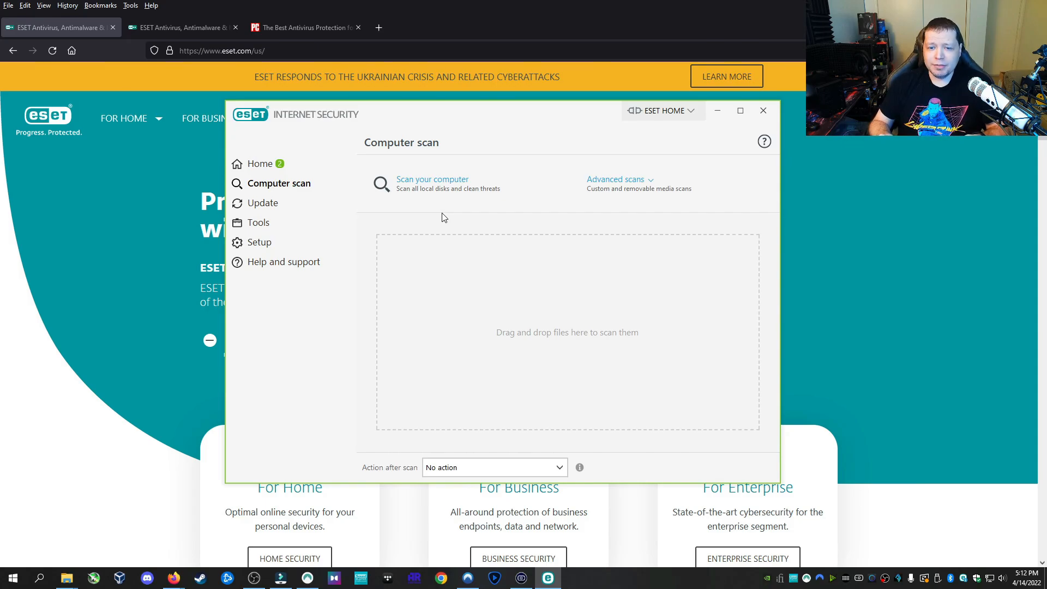
{"action": "left_click", "coordinate": [432, 179]}
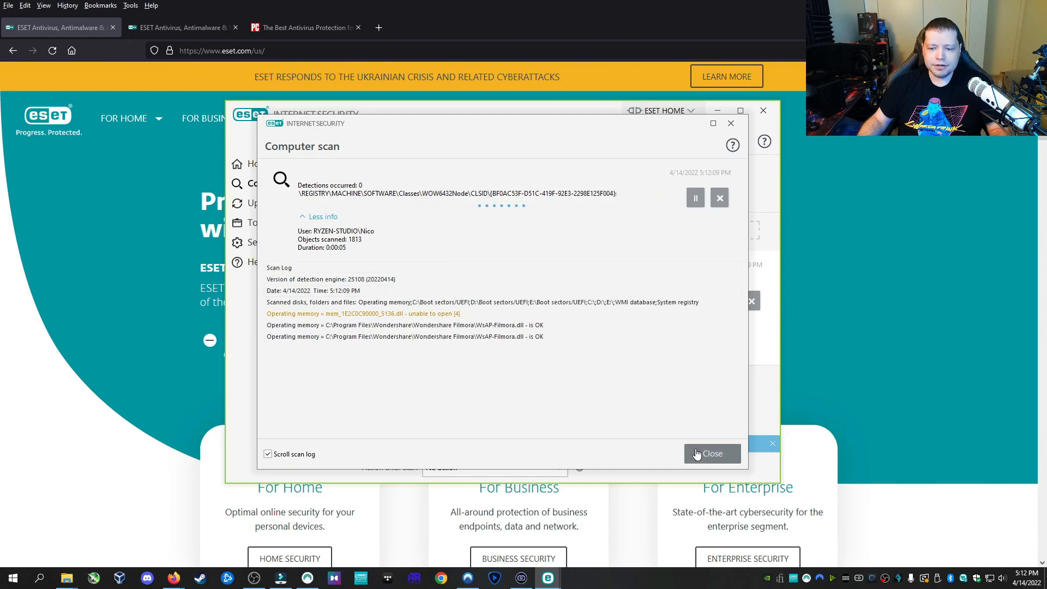
{"action": "left_click", "coordinate": [712, 454]}
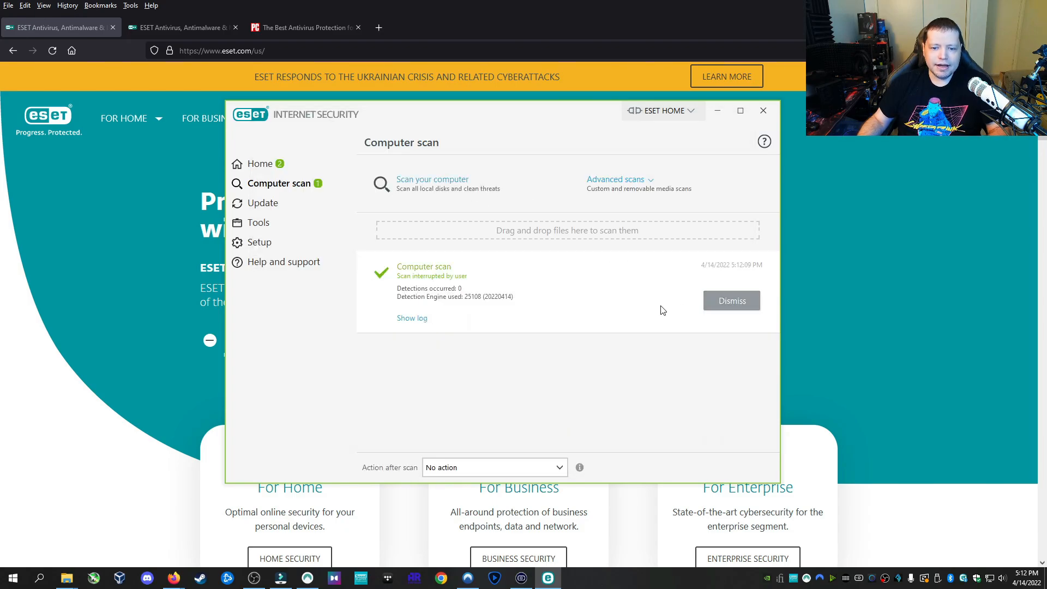
{"action": "left_click", "coordinate": [732, 300]}
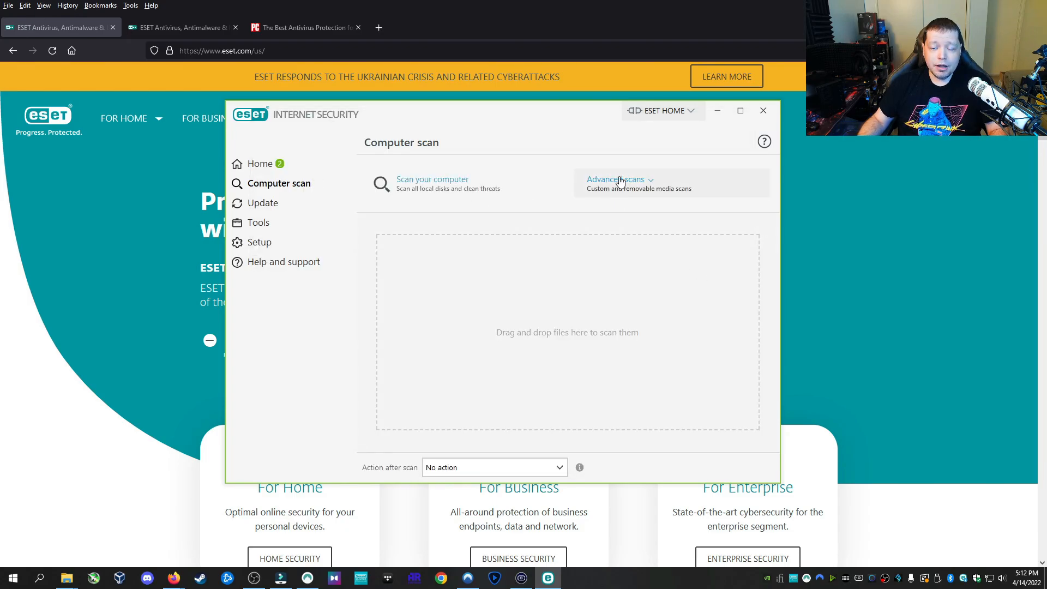
- In Custom scan, tick boot sectors/UEFI, other system areas and drives, and expand C:\
{"action": "left_click", "coordinate": [615, 179]}
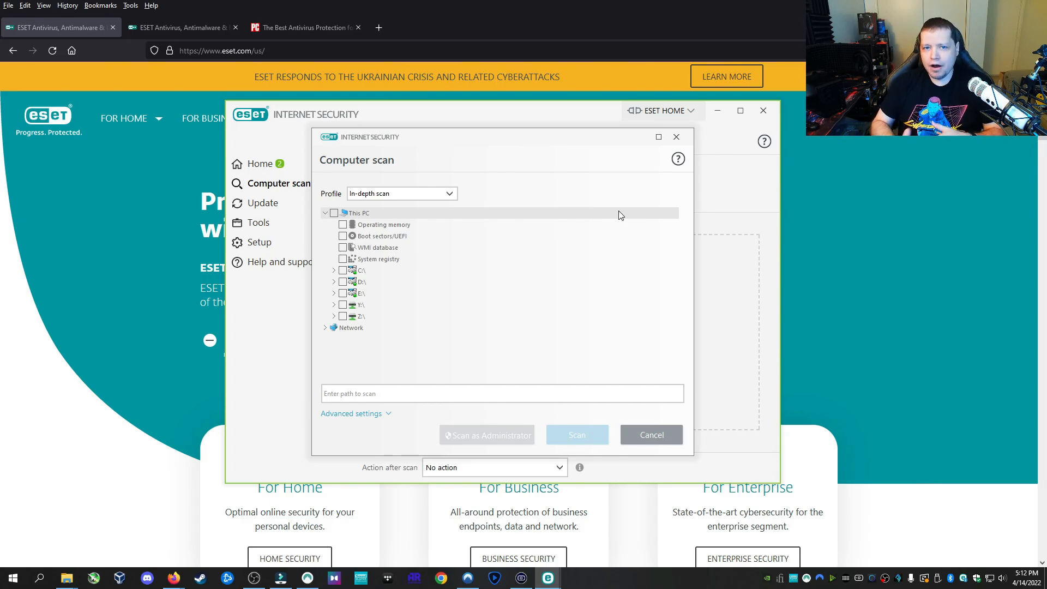
{"action": "mouse_move", "coordinate": [422, 249]}
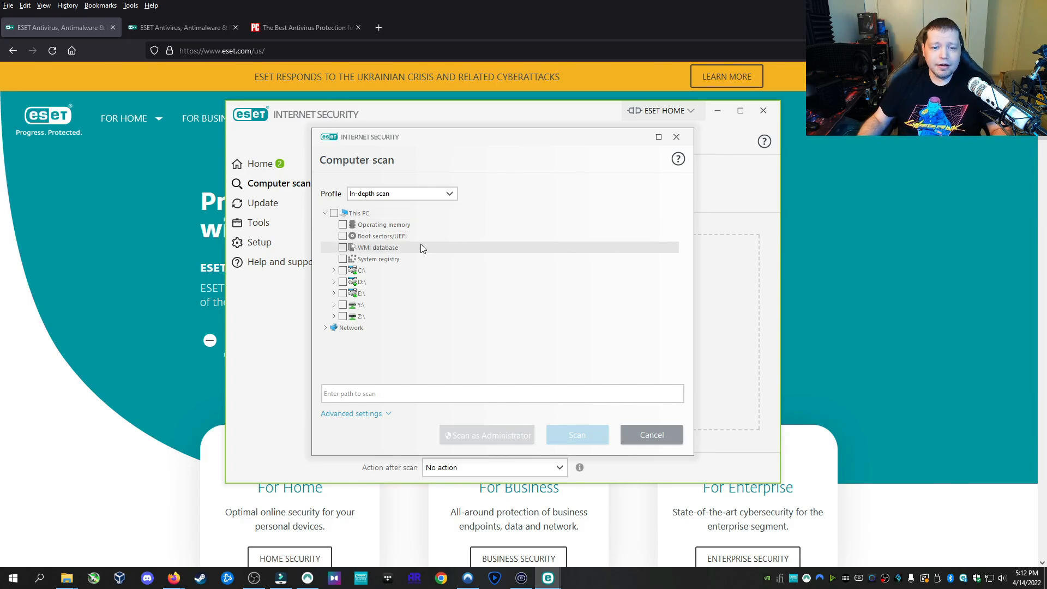
{"action": "left_click", "coordinate": [342, 236]}
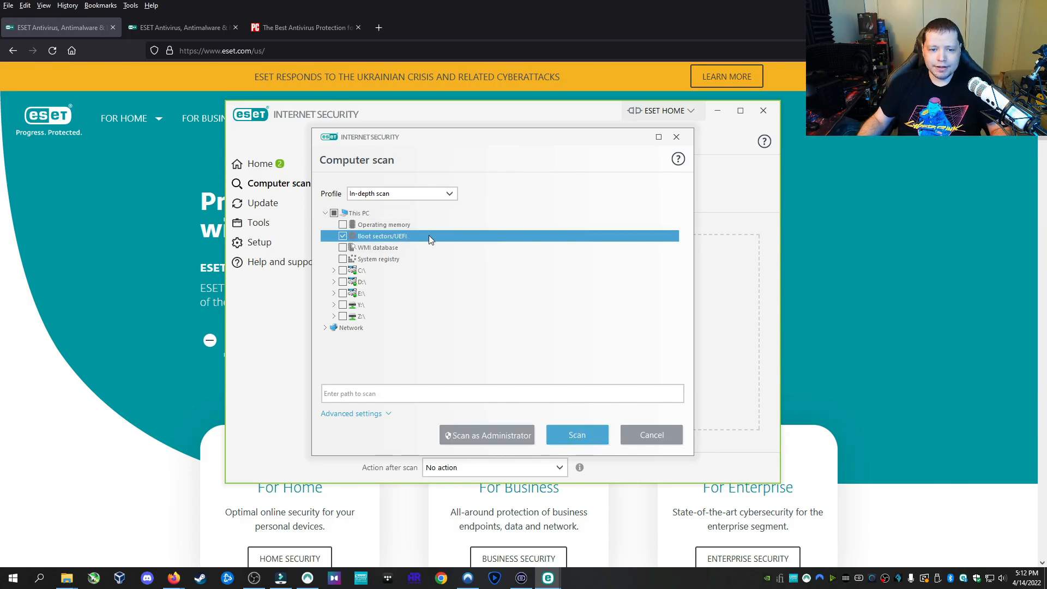
{"action": "left_click", "coordinate": [343, 247]}
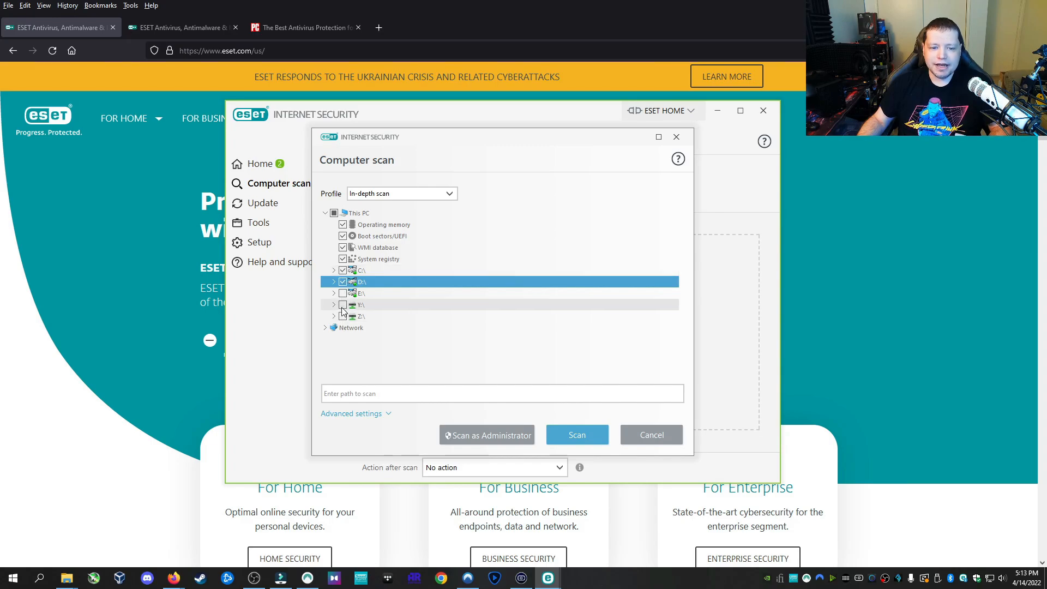
{"action": "left_click", "coordinate": [343, 282]}
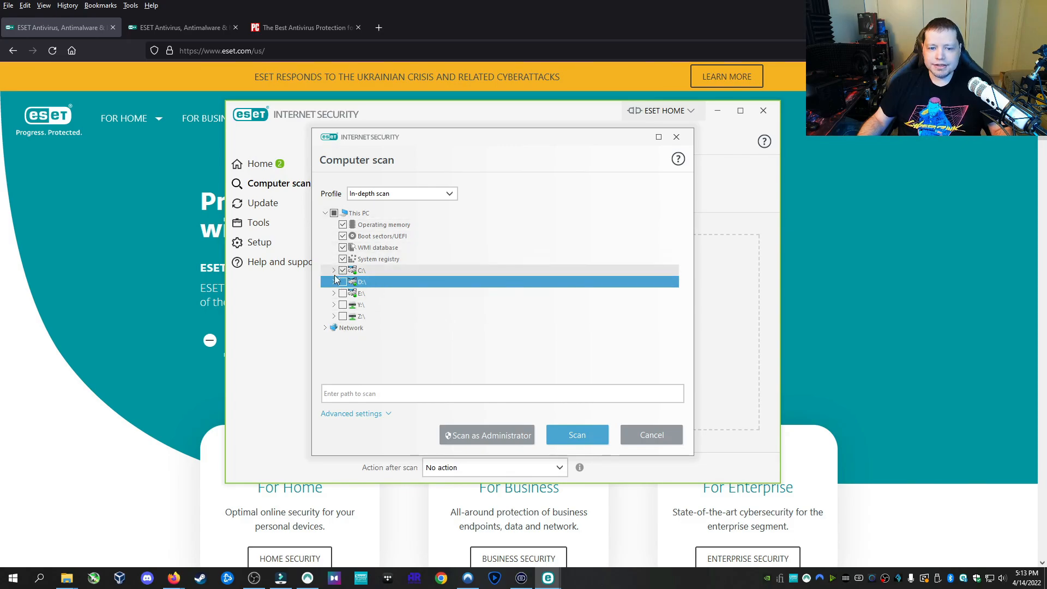
{"action": "left_click", "coordinate": [334, 270]}
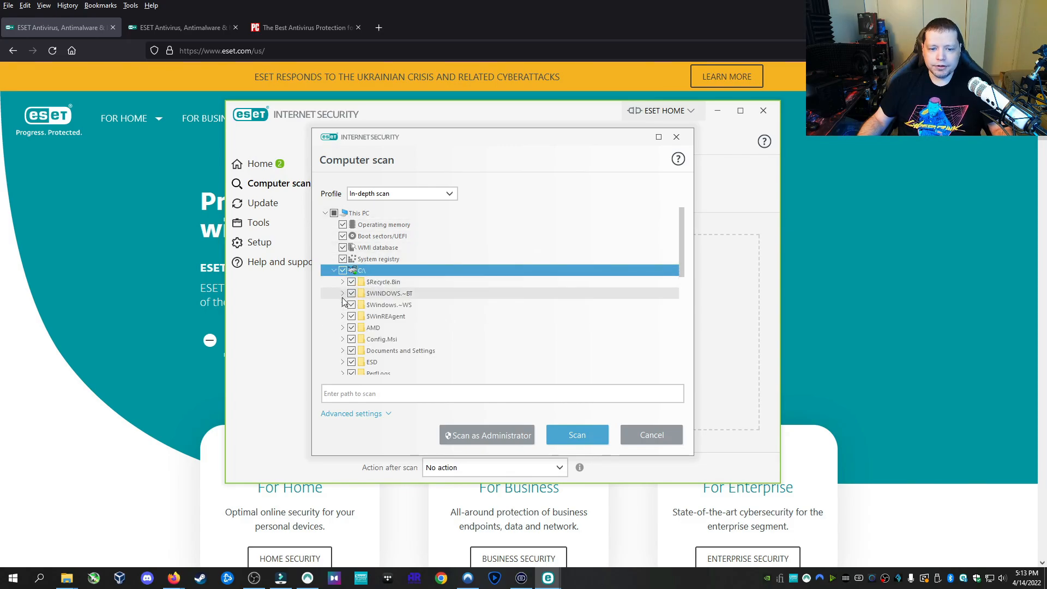
{"action": "scroll", "scroll_direction": "down", "scroll_amount": 3}
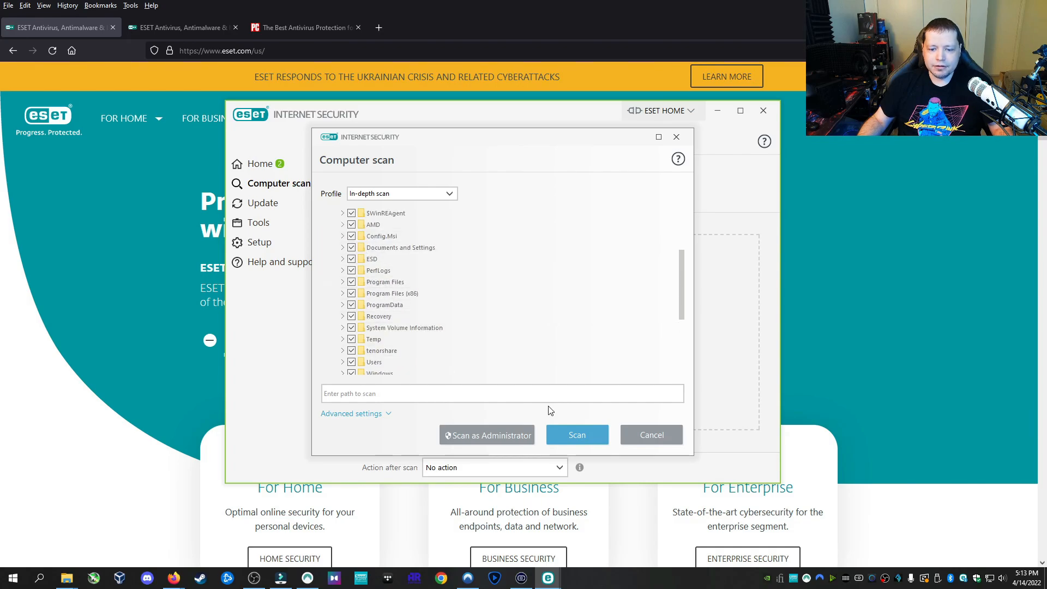
{"action": "left_click", "coordinate": [651, 435]}
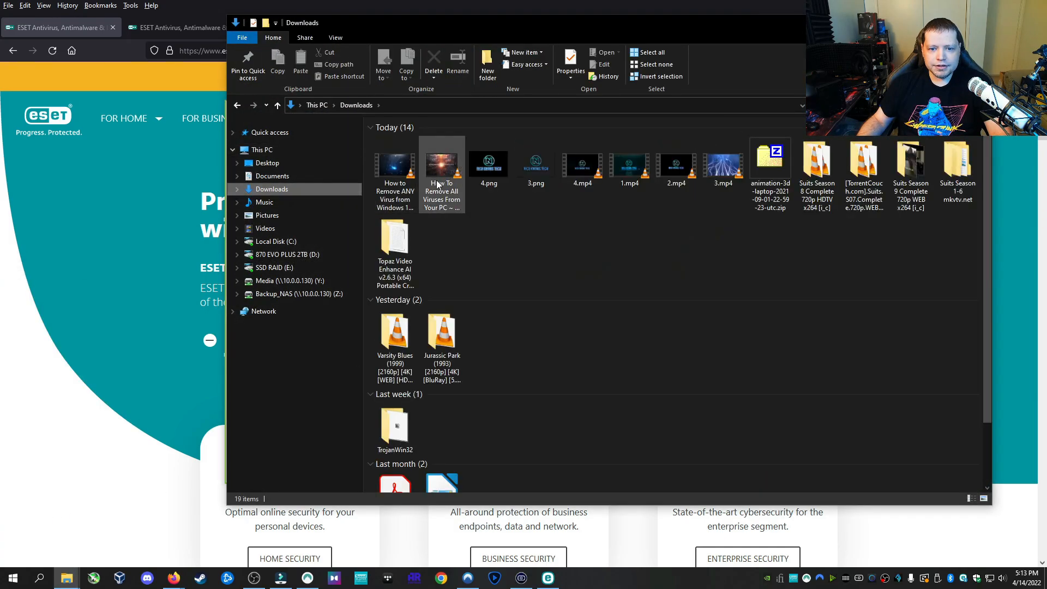
- In Downloads, scan the TrojanWin32 folder with ESET Internet Security from its context menu
{"action": "scroll", "scroll_direction": "down", "scroll_amount": 3}
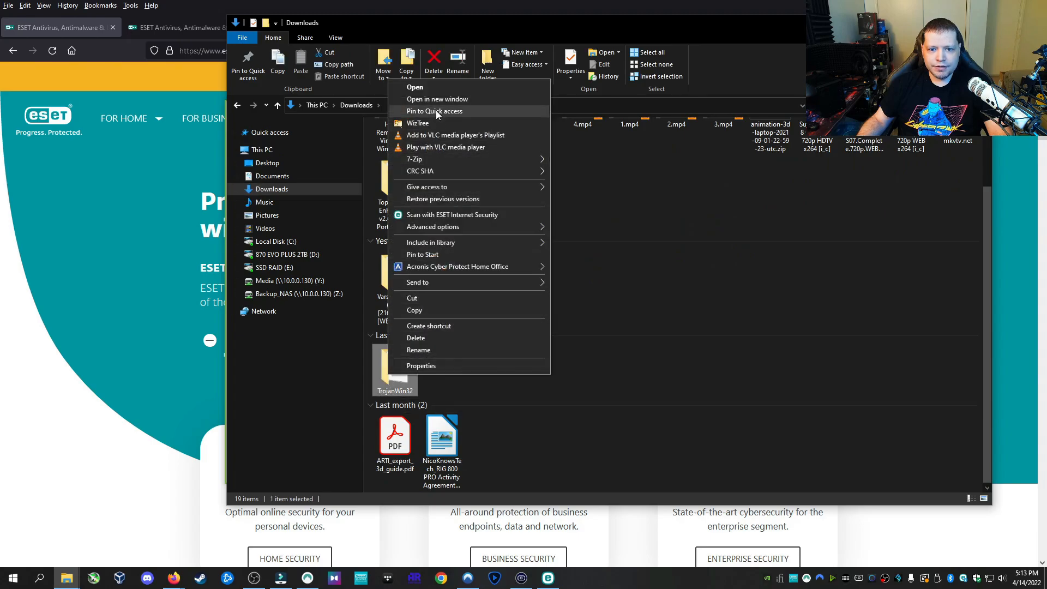
{"action": "left_click", "coordinate": [452, 214]}
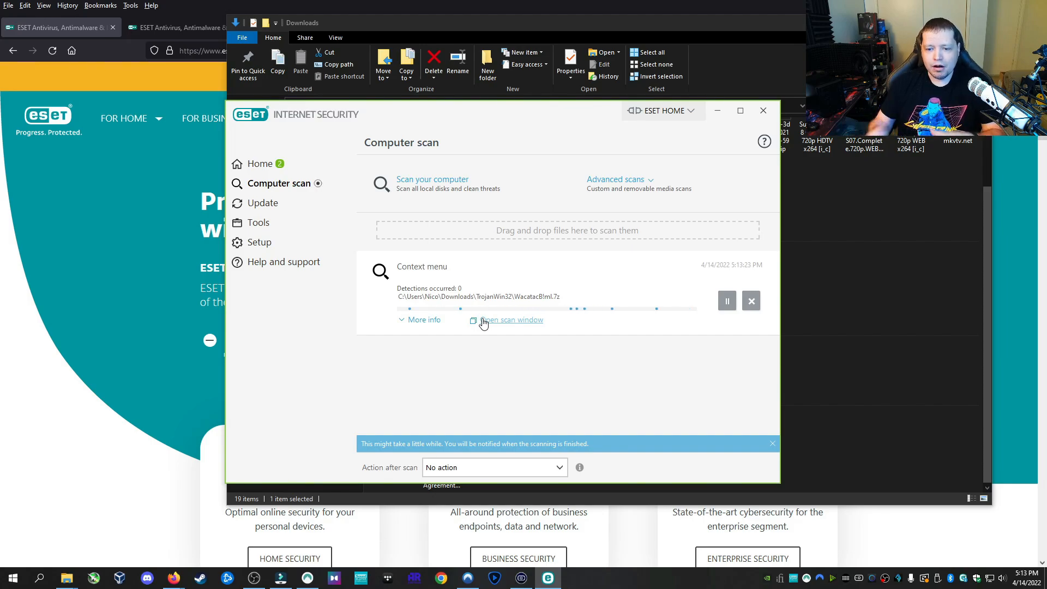
- Open the detailed scan window for the running TrojanWin32 folder scan
{"action": "left_click", "coordinate": [752, 300]}
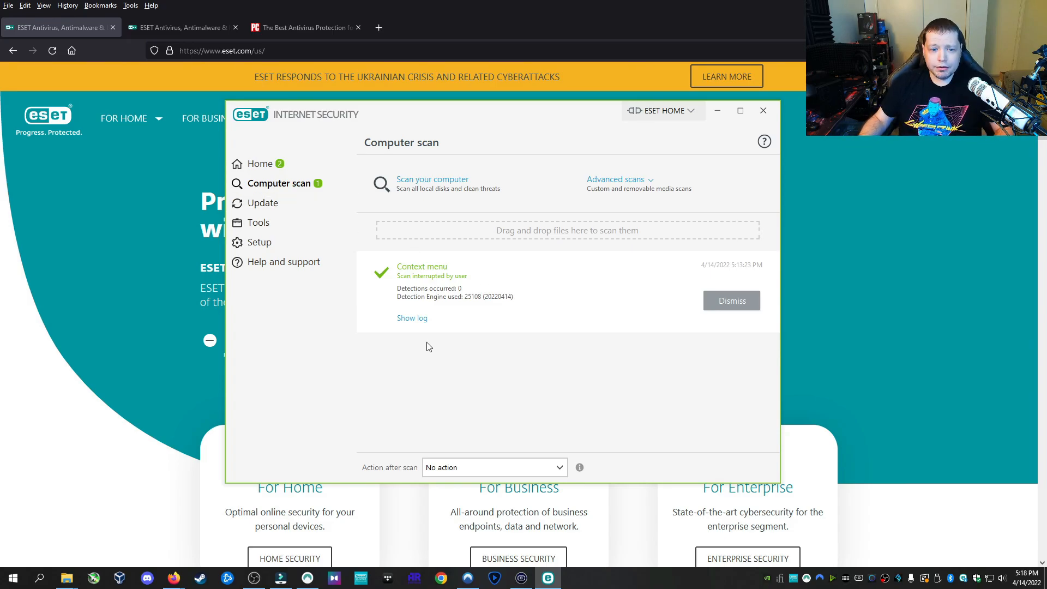
- Review Computer protection feature status under Setup, then enter Advanced setup
{"action": "left_click", "coordinate": [260, 242]}
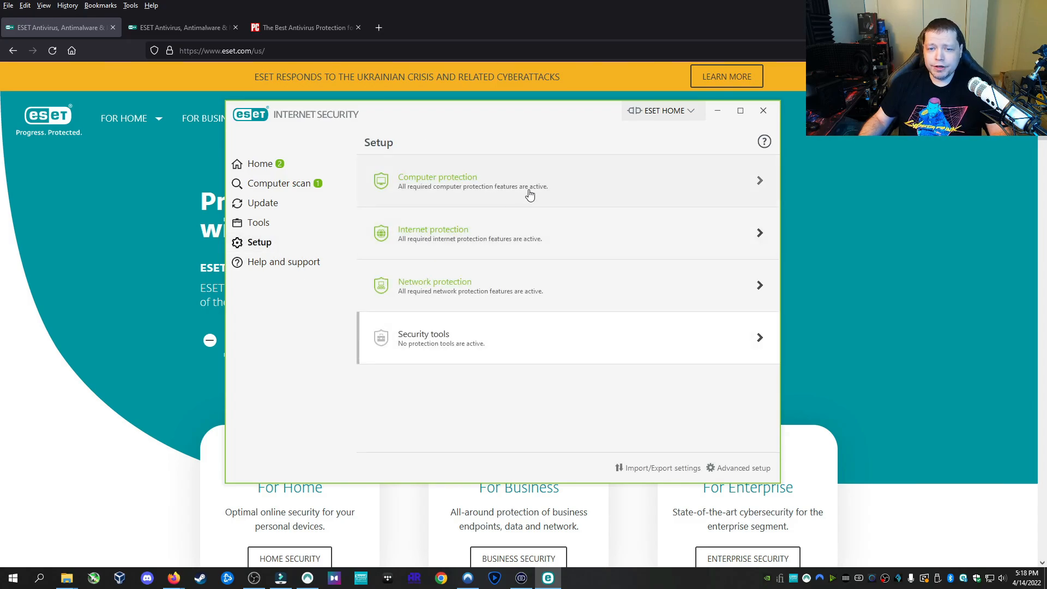
{"action": "left_click", "coordinate": [459, 182]}
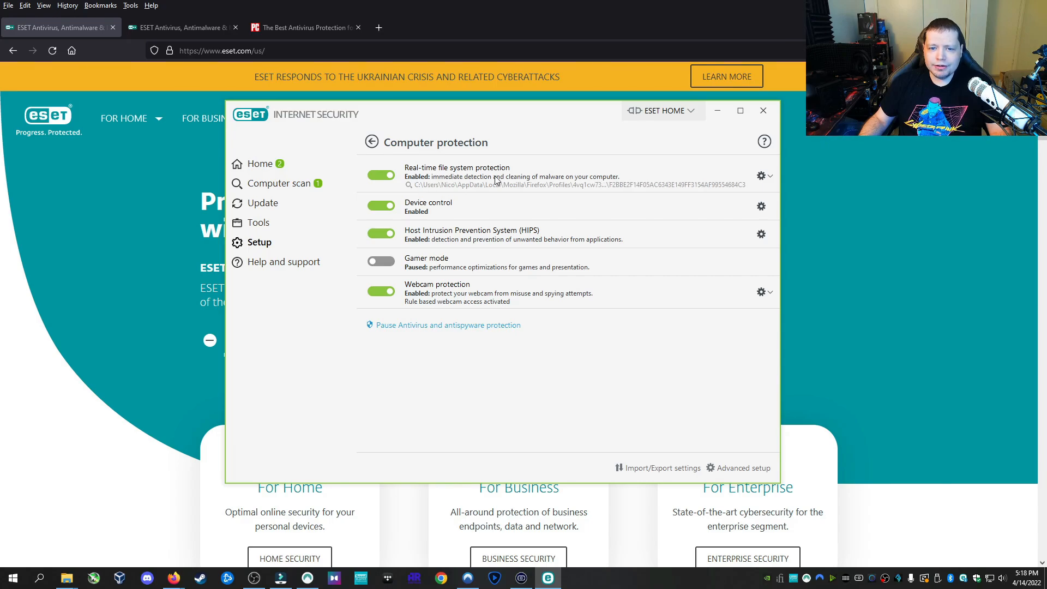
{"action": "mouse_move", "coordinate": [515, 183]}
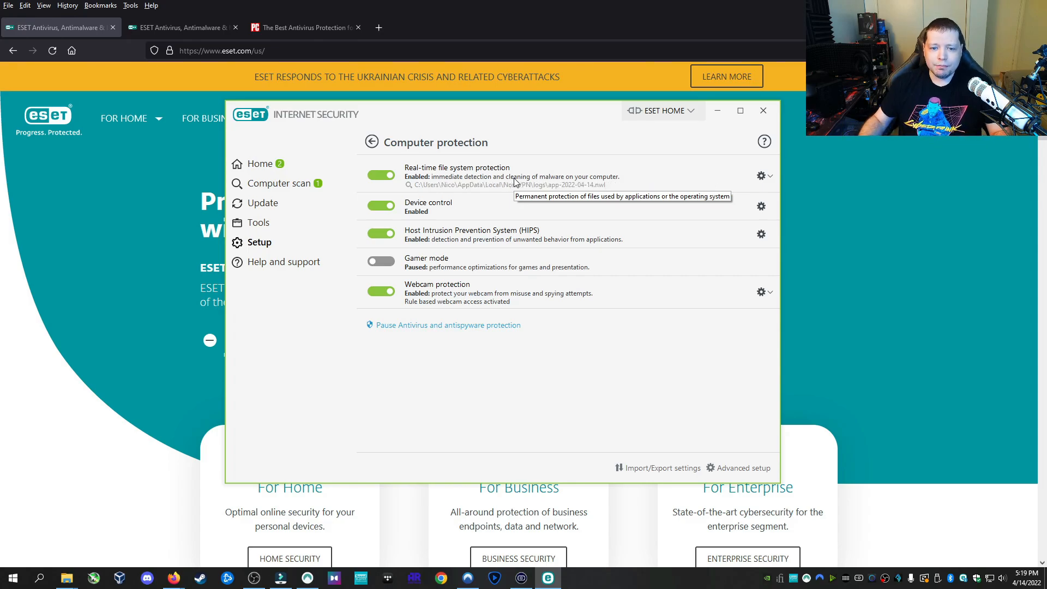
{"action": "mouse_move", "coordinate": [502, 209]}
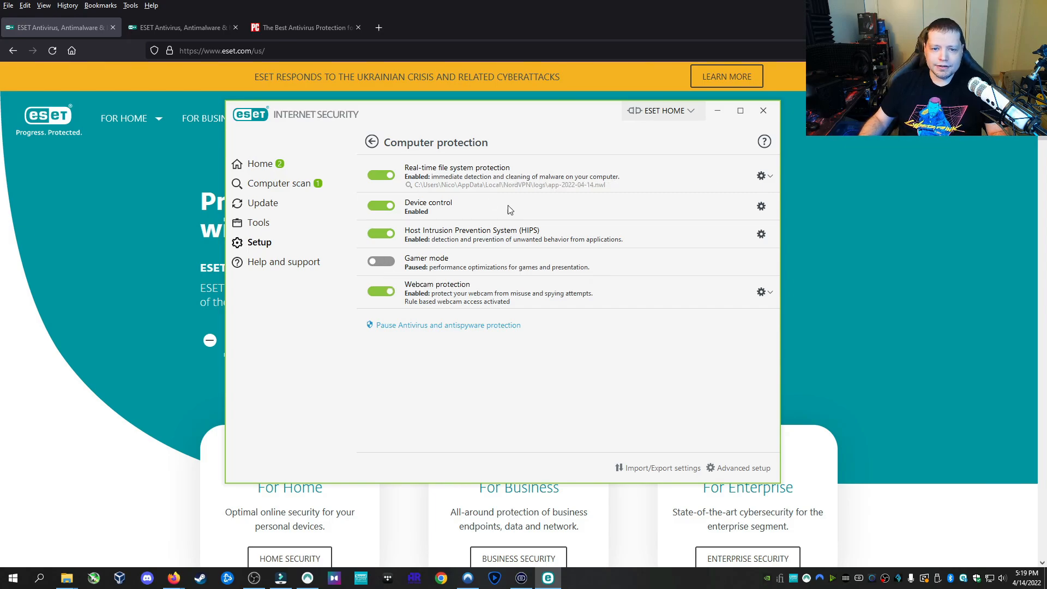
{"action": "left_click", "coordinate": [744, 468]}
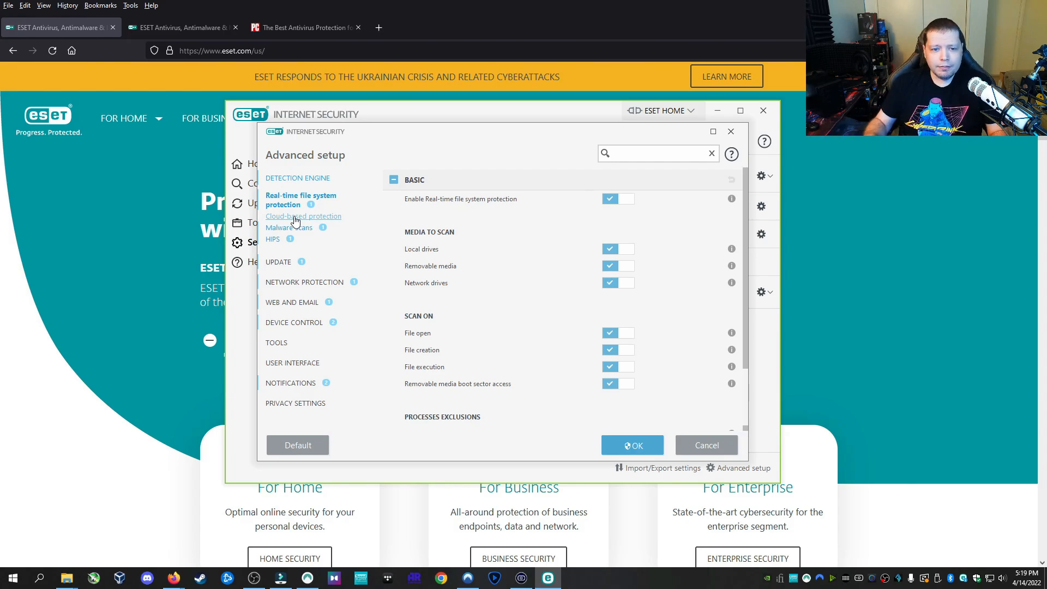
{"action": "mouse_move", "coordinate": [300, 225]}
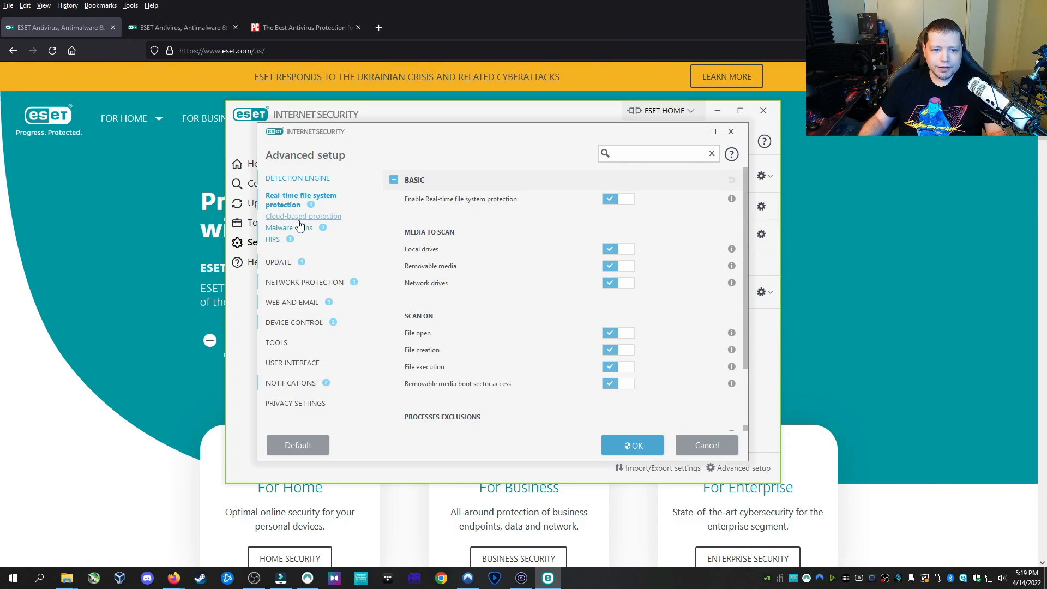
- Browse Malware scans options, expanding sections like Document protection, then view HIPS settings
{"action": "left_click", "coordinate": [285, 227]}
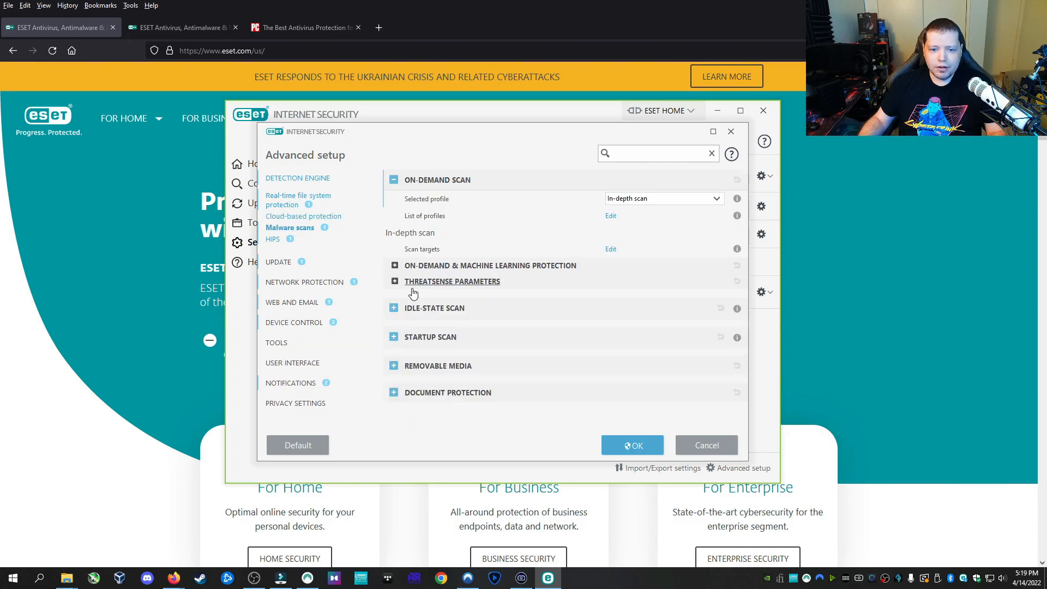
{"action": "left_click", "coordinate": [394, 180]}
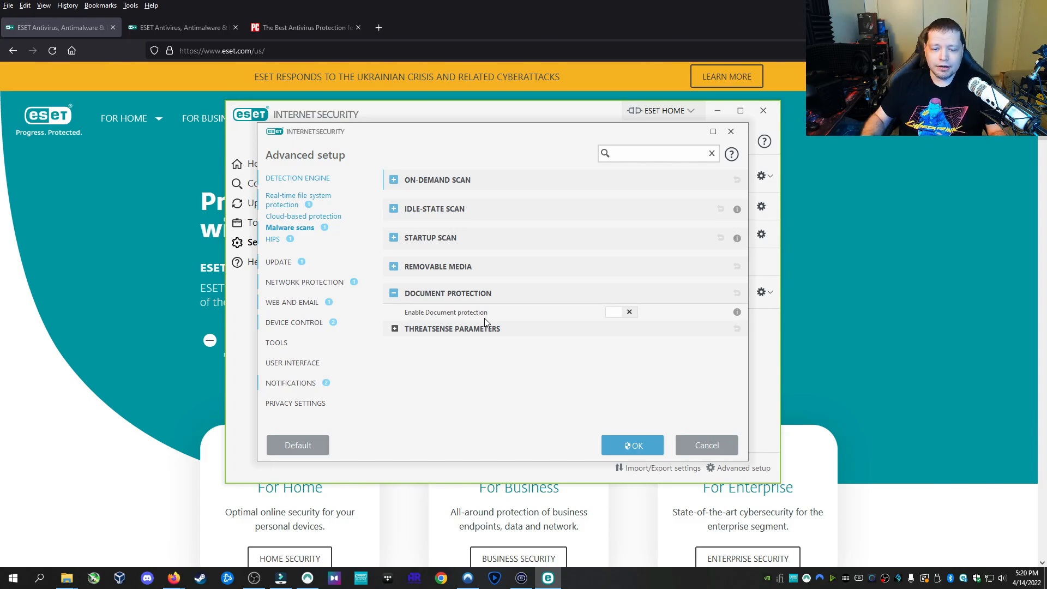
{"action": "left_click", "coordinate": [273, 239]}
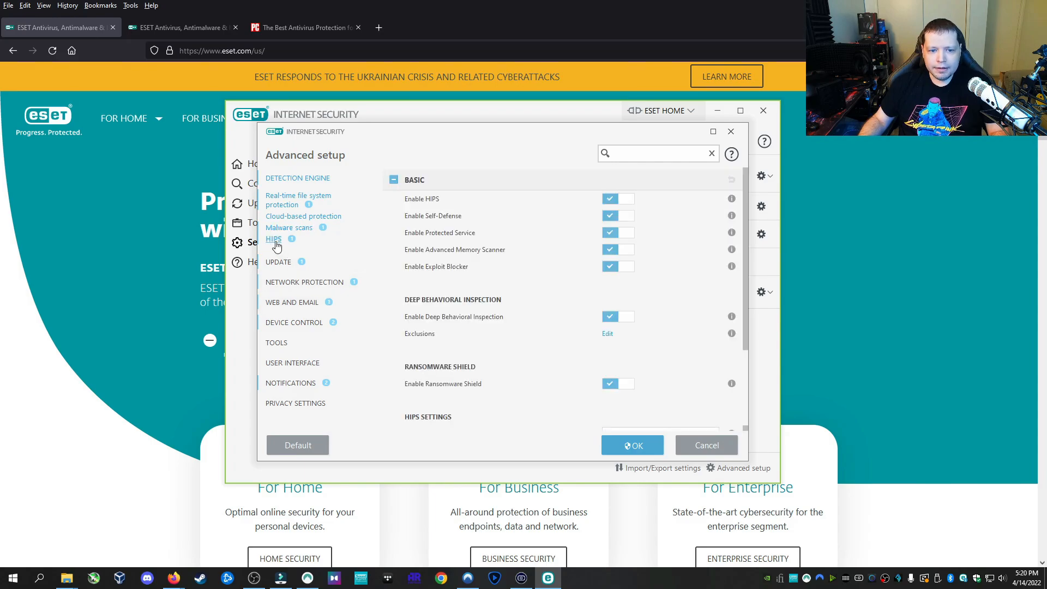
{"action": "mouse_move", "coordinate": [313, 296]}
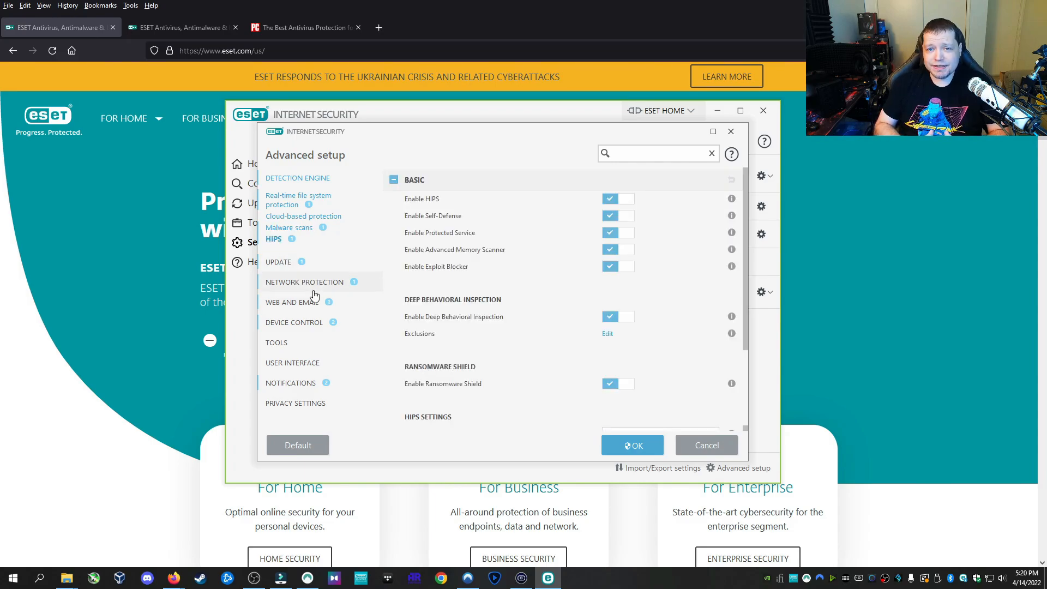